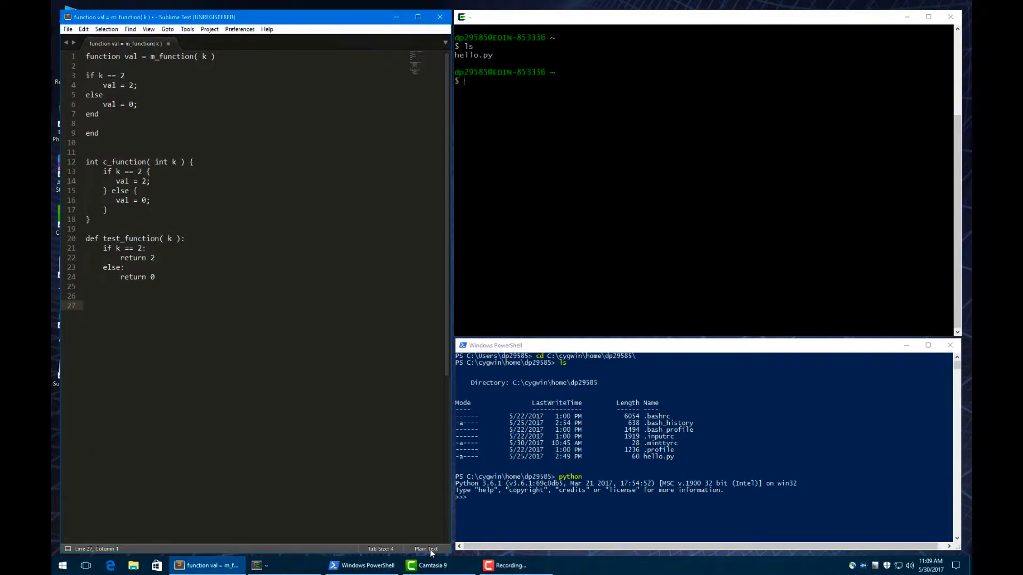
Switch the buffer's syntax to Python via the status-bar language list.
{"action": "left_click", "coordinate": [425, 548]}
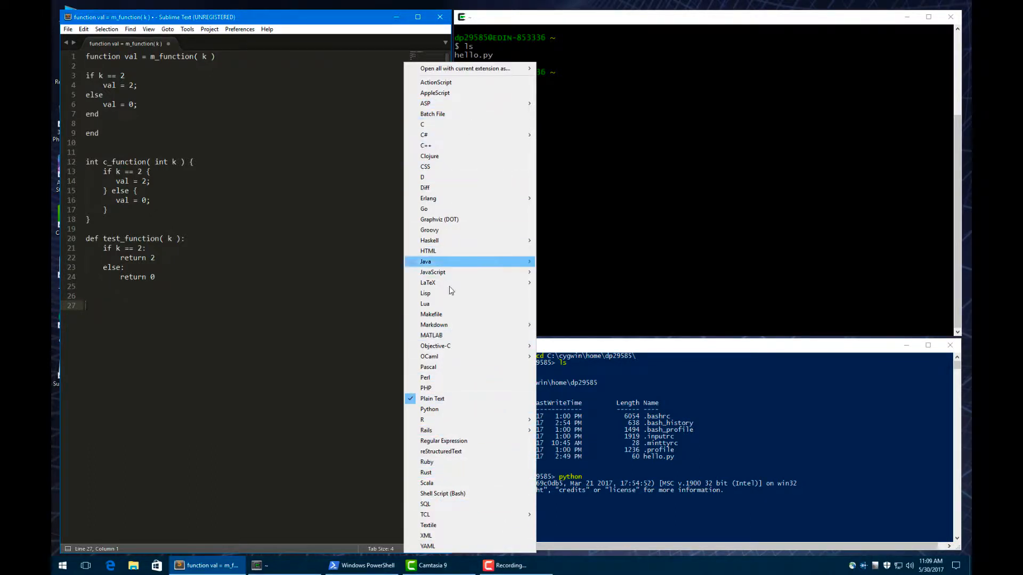
{"action": "mouse_move", "coordinate": [439, 409]}
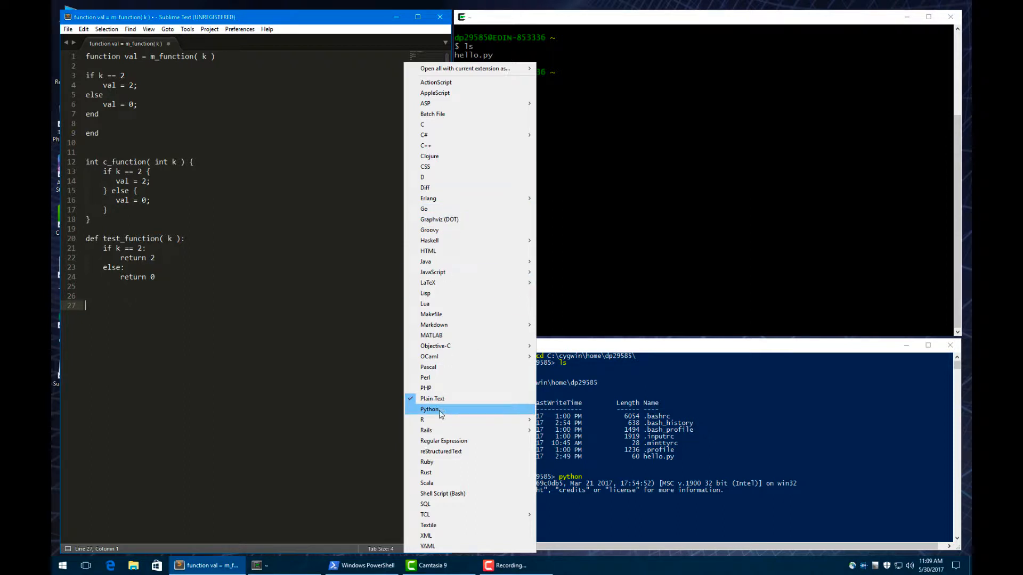
{"action": "left_click", "coordinate": [429, 409]}
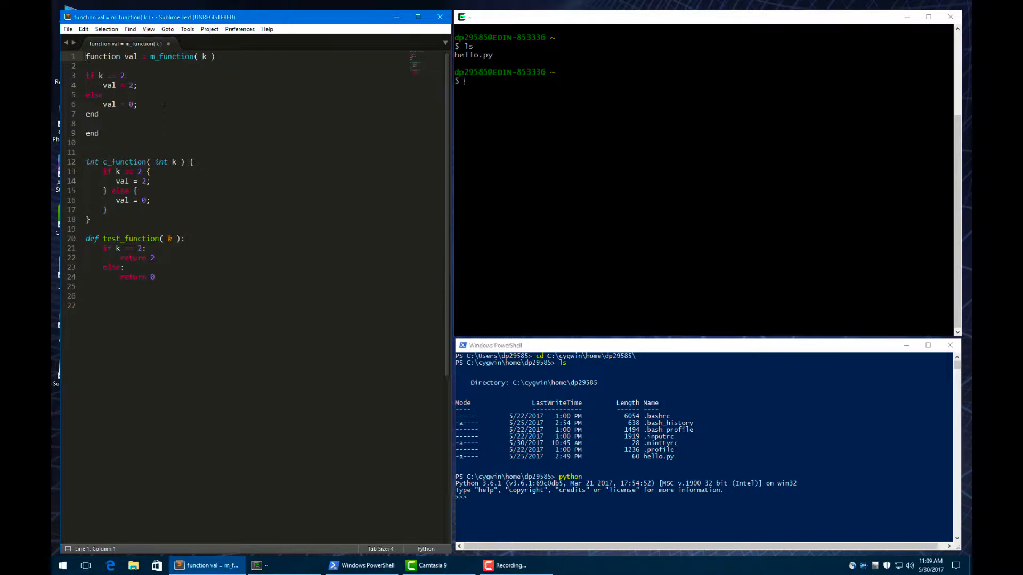
Prefix the MATLAB lines with #, wrap the C function in ''', and add a blank line before def.
{"action": "type", "text": "#"}
{"action": "left_click", "coordinate": [263, 229]}
{"action": "type", "text": "'''"}
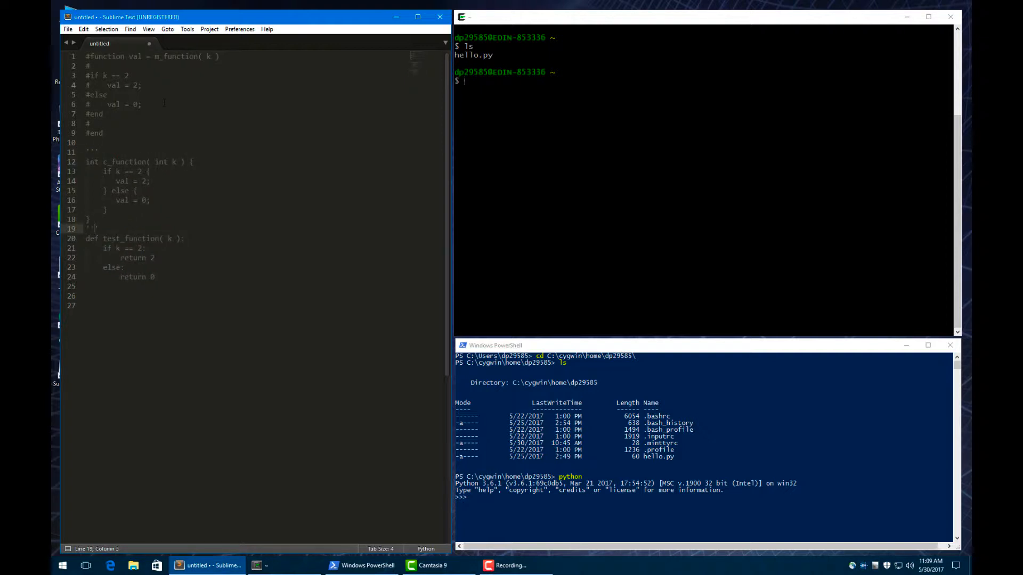
{"action": "key", "text": "Enter"}
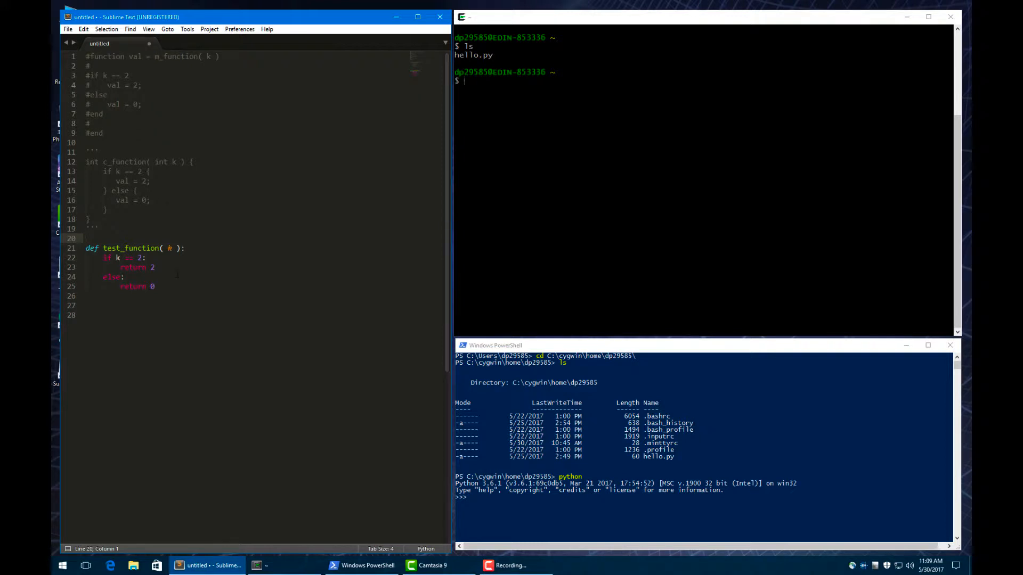
Save the buffer as pytest.py in the dp29585 home folder.
{"action": "left_click", "coordinate": [67, 29]}
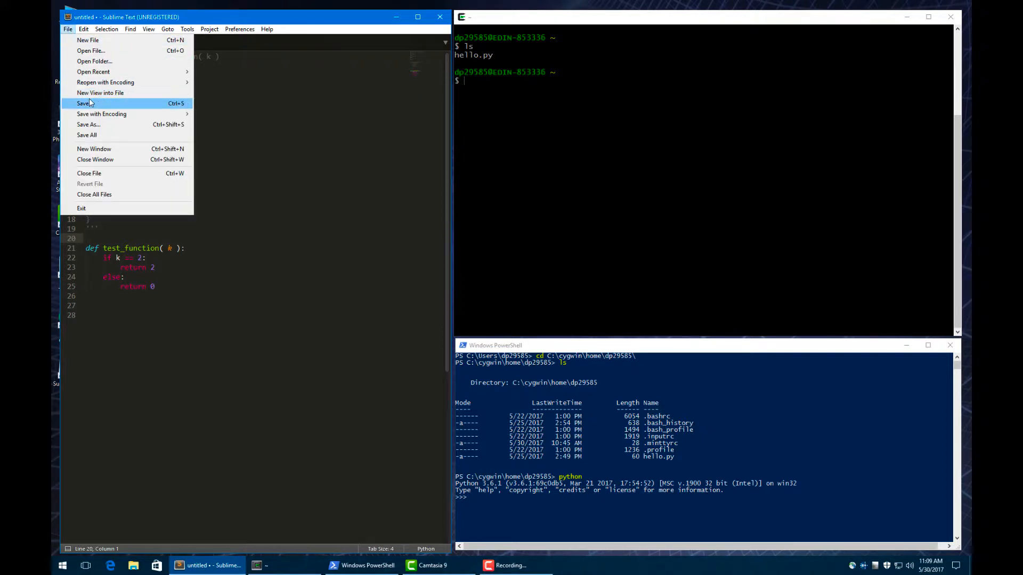
{"action": "left_click", "coordinate": [84, 103]}
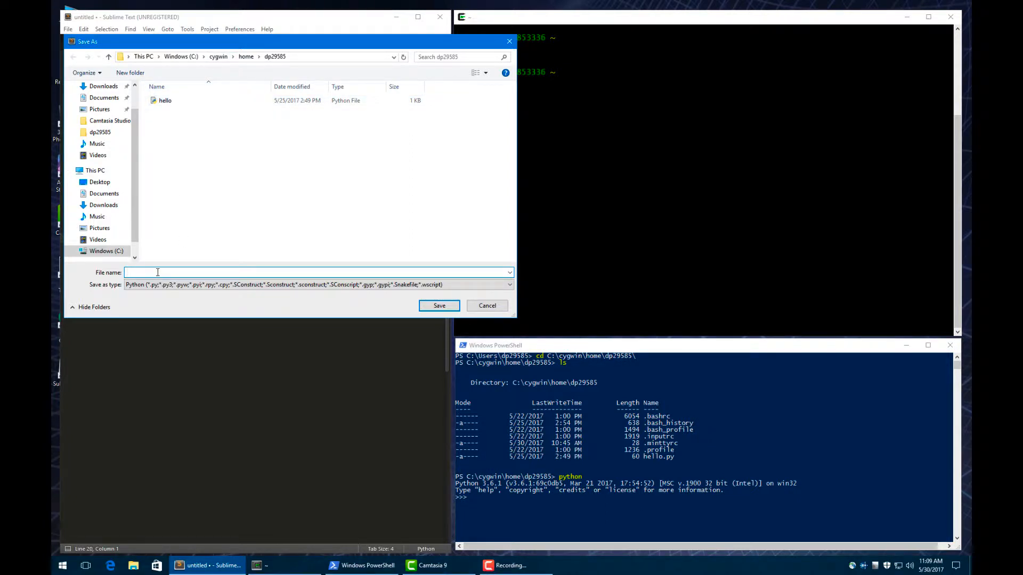
{"action": "type", "text": "pyth"}
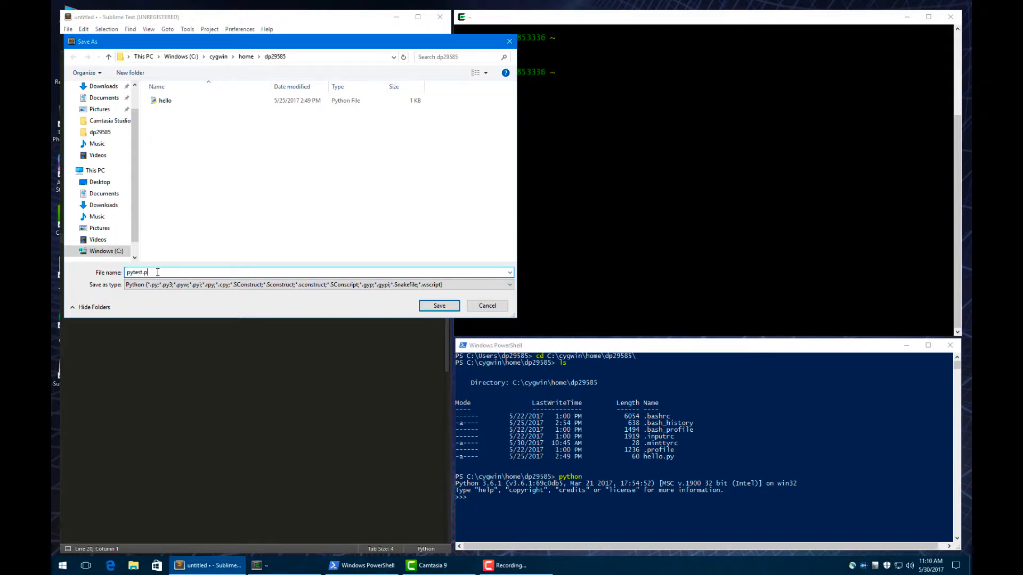
{"action": "left_click", "coordinate": [439, 305]}
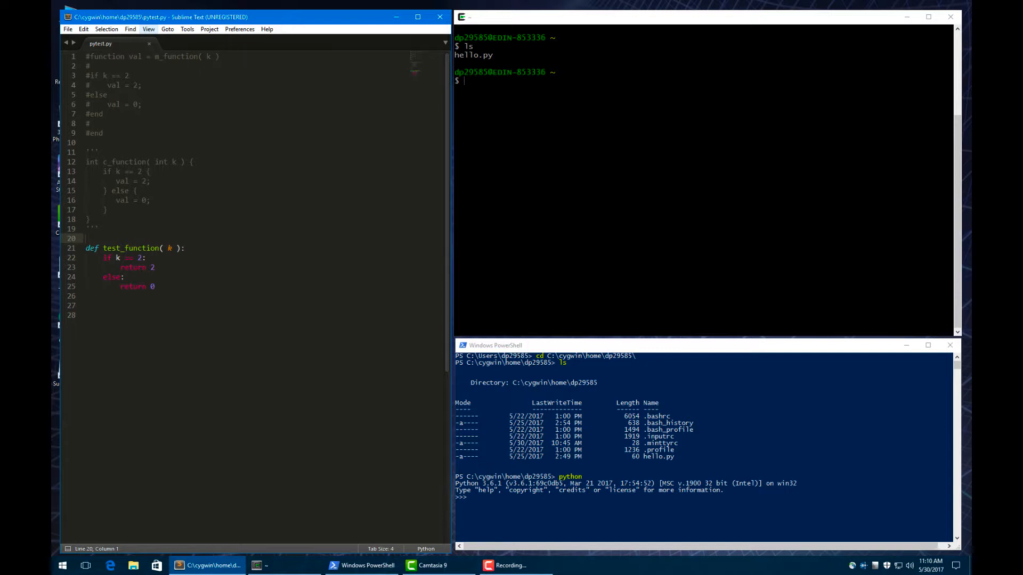
Enable Indent Using Spaces under View > Indentation for pytest.py.
{"action": "left_click", "coordinate": [148, 29]}
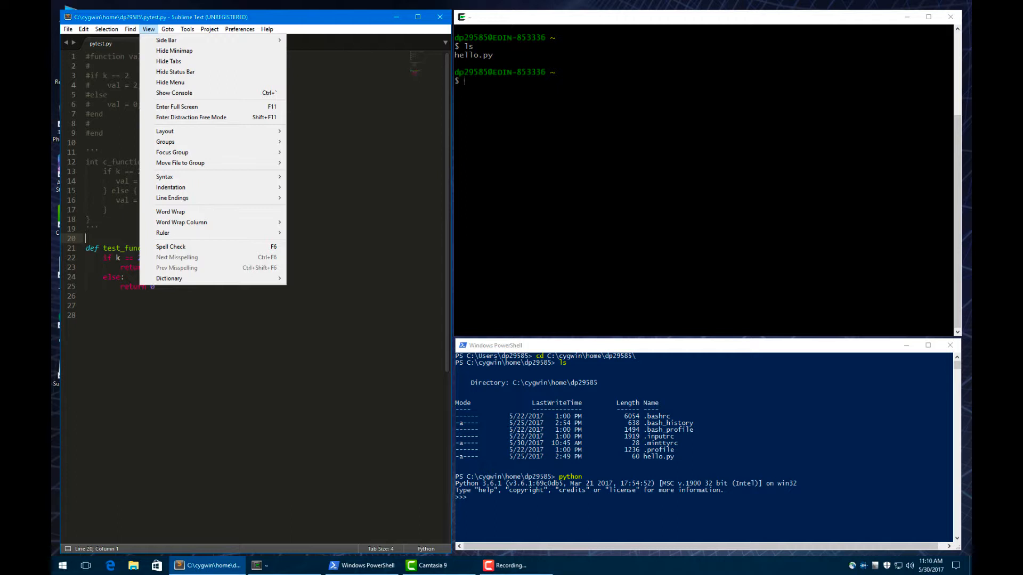
{"action": "mouse_move", "coordinate": [170, 187]}
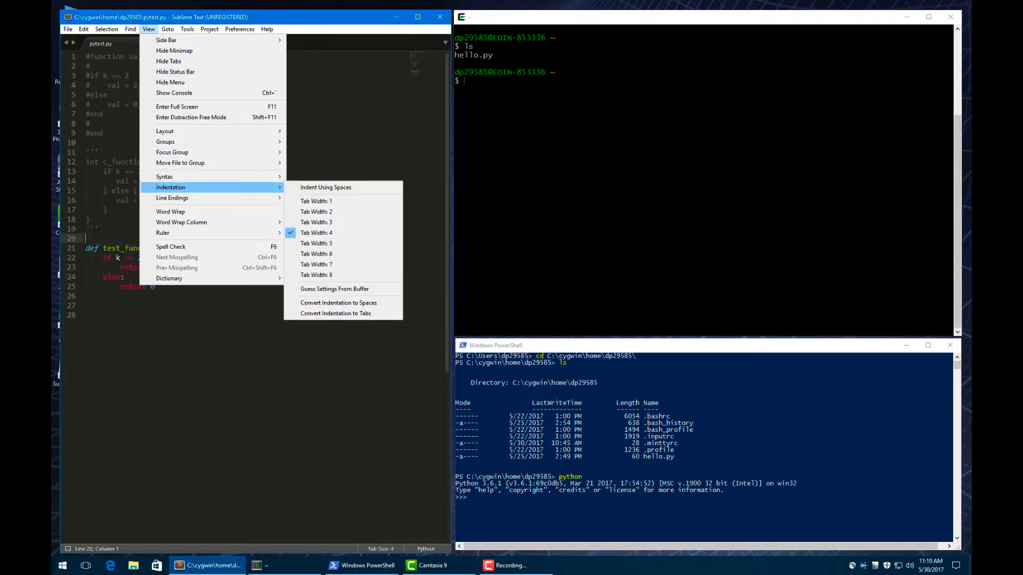
{"action": "mouse_move", "coordinate": [326, 187]}
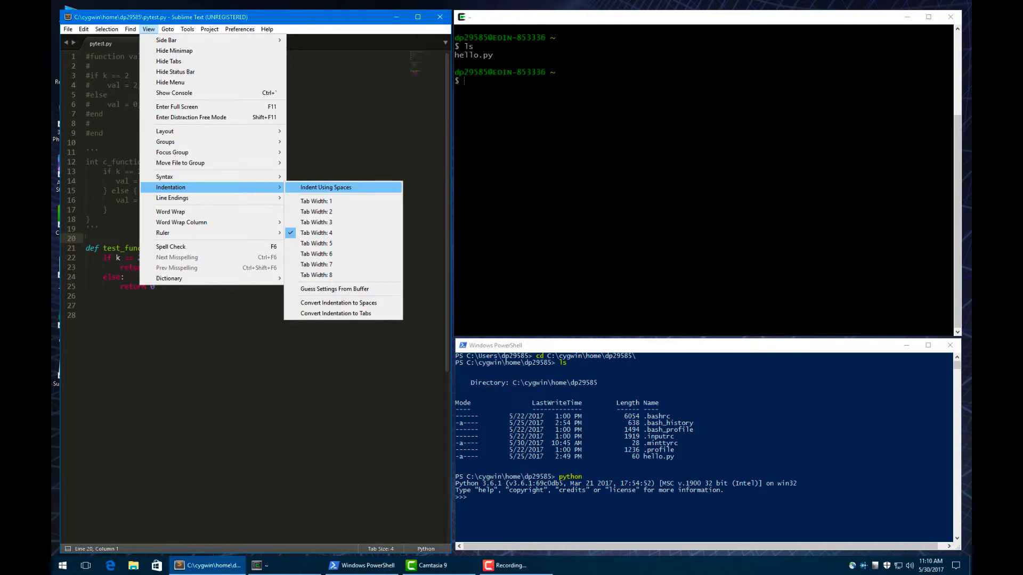
{"action": "left_click", "coordinate": [326, 187]}
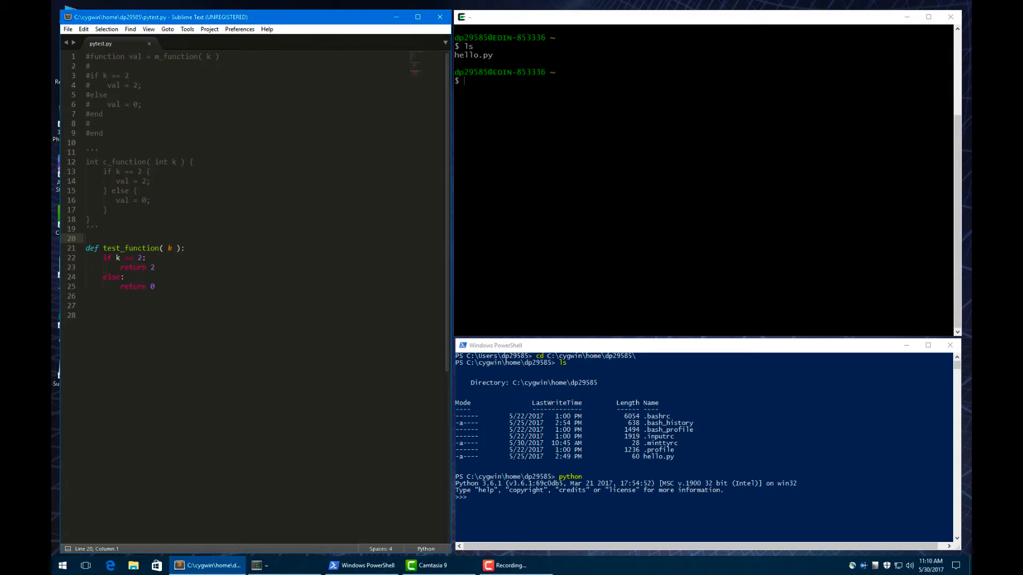
{"action": "left_click", "coordinate": [148, 28]}
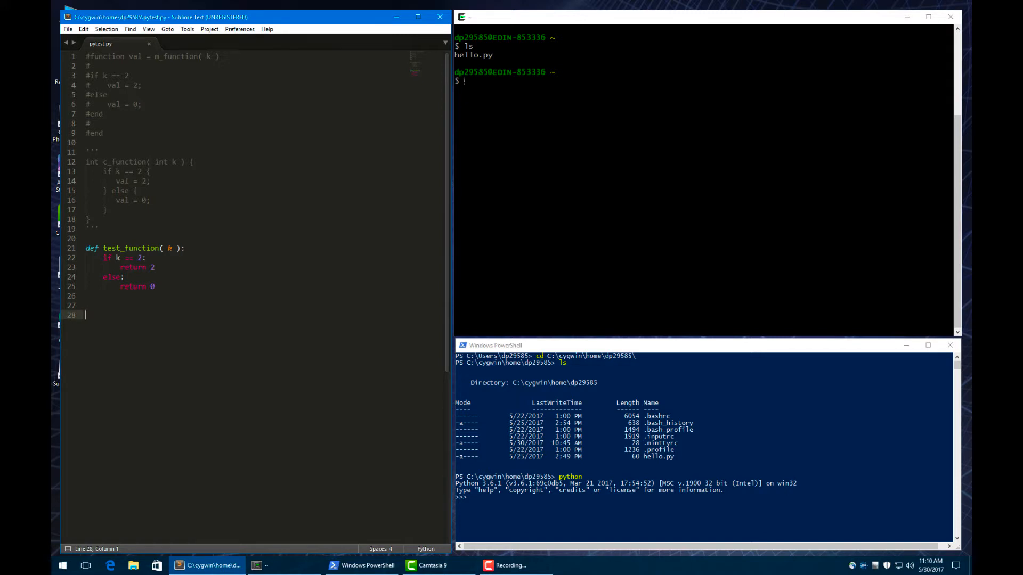
{"action": "left_click", "coordinate": [148, 29]}
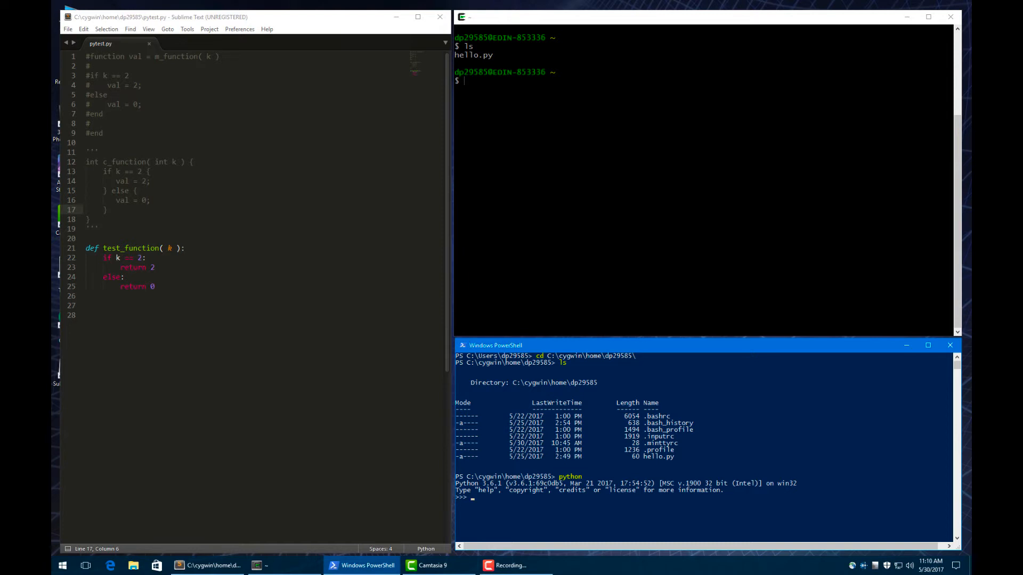
In the Python prompt, enter import pytest, then pytest.test_function(2) without running it.
{"action": "type", "text": "import"}
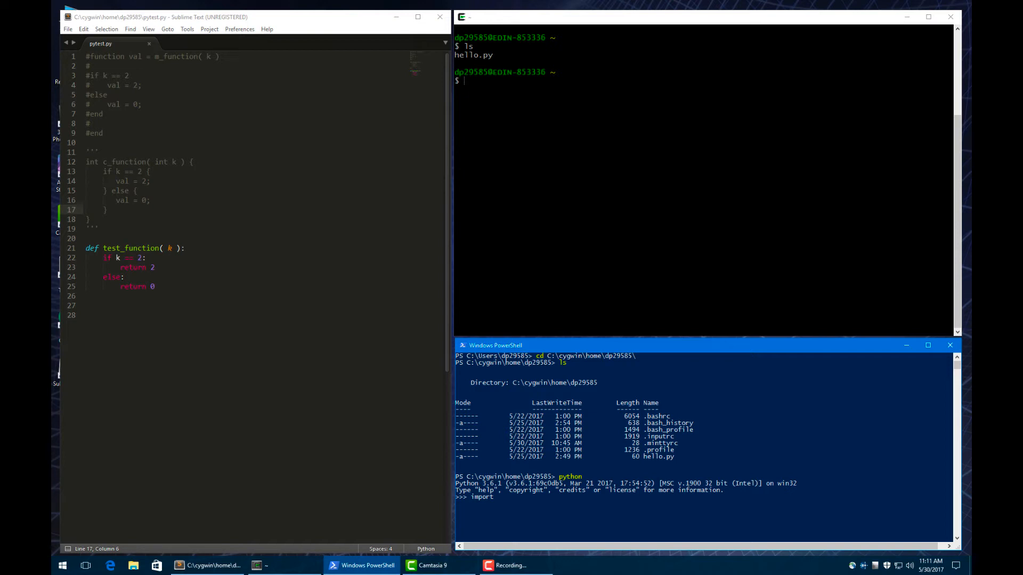
{"action": "type", "text": "pytest"}
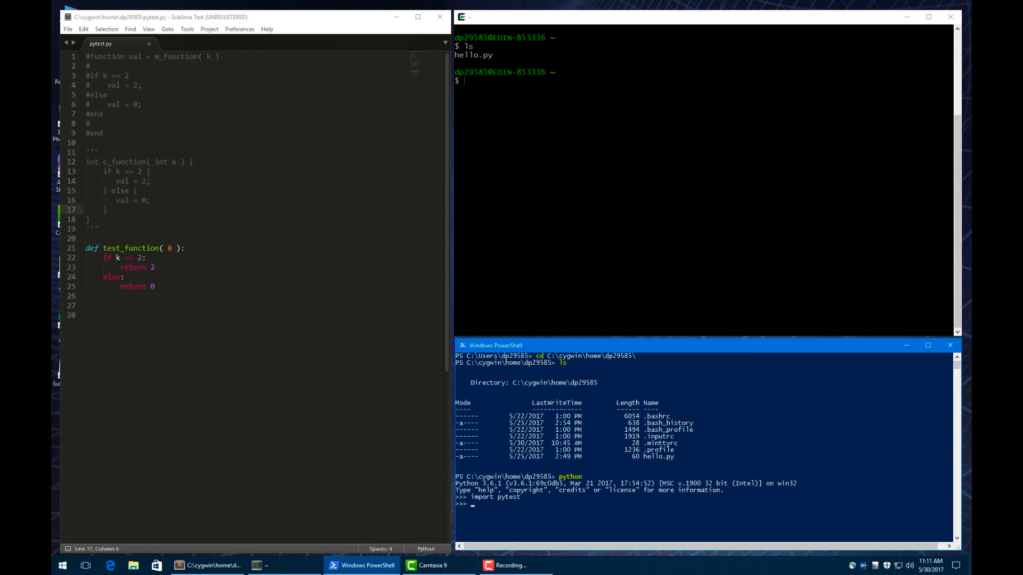
{"action": "type", "text": "pytest."}
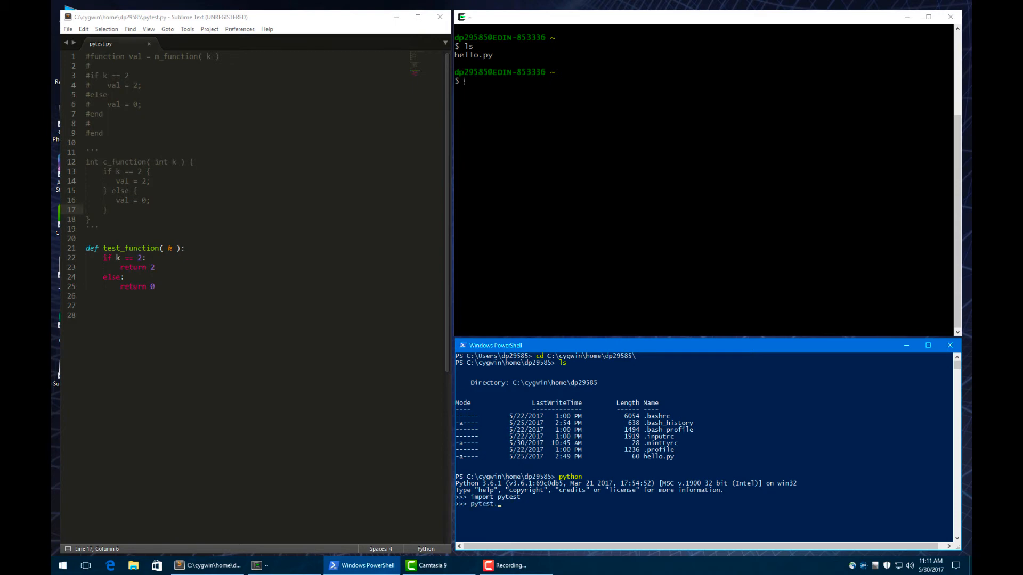
{"action": "type", "text": "test_functio"}
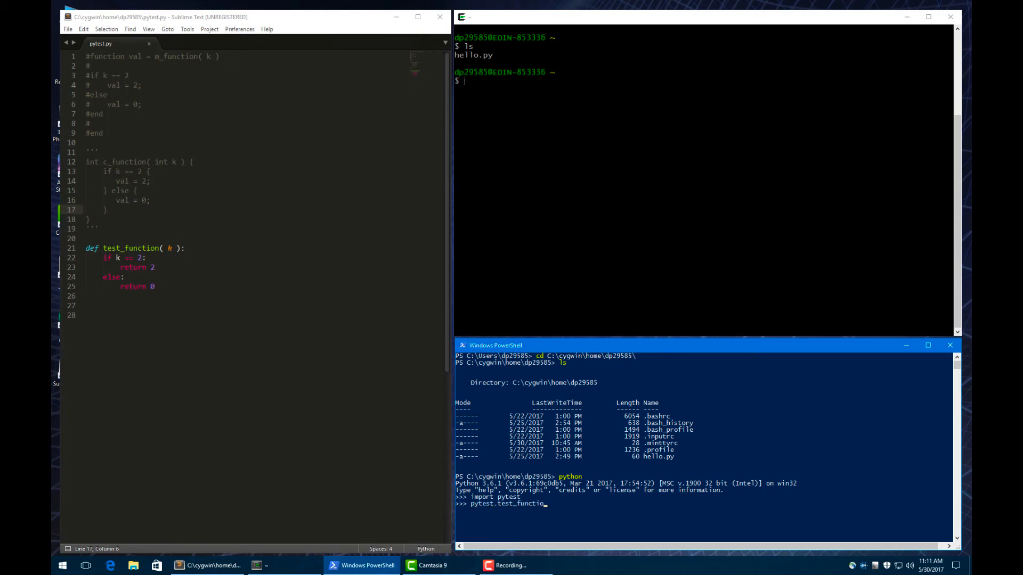
{"action": "type", "text": "n(2)"}
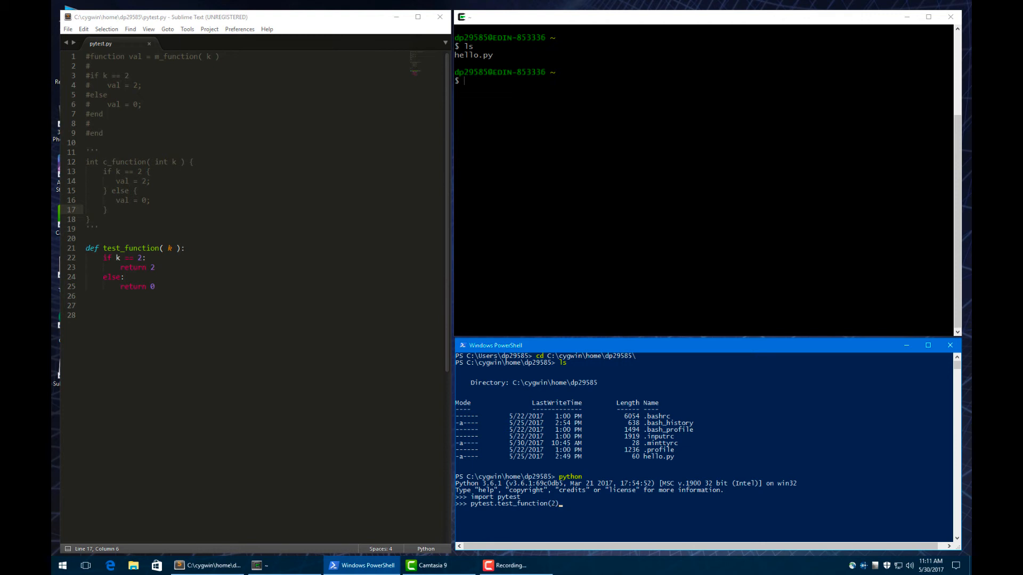